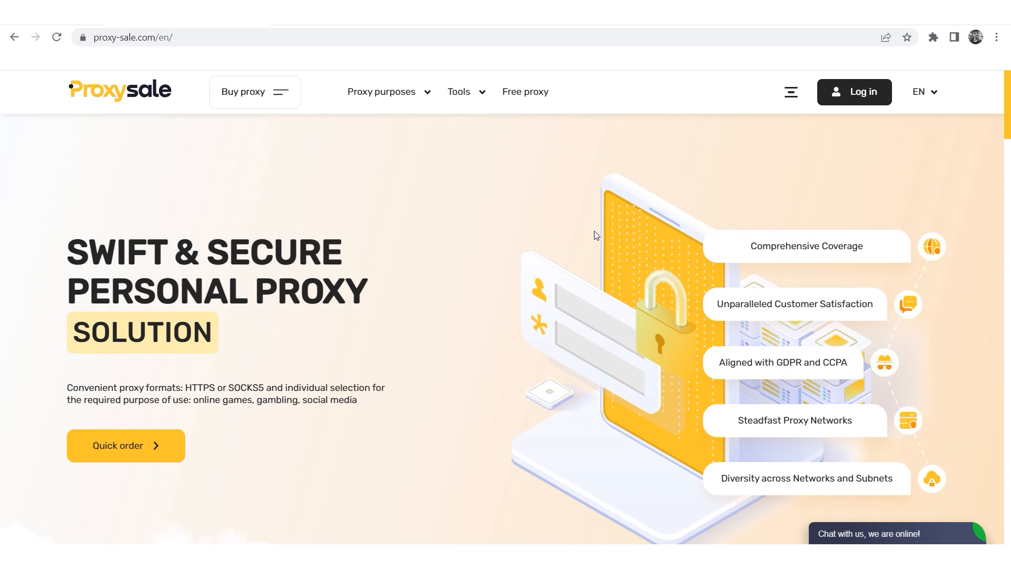
scroll("down", 3)
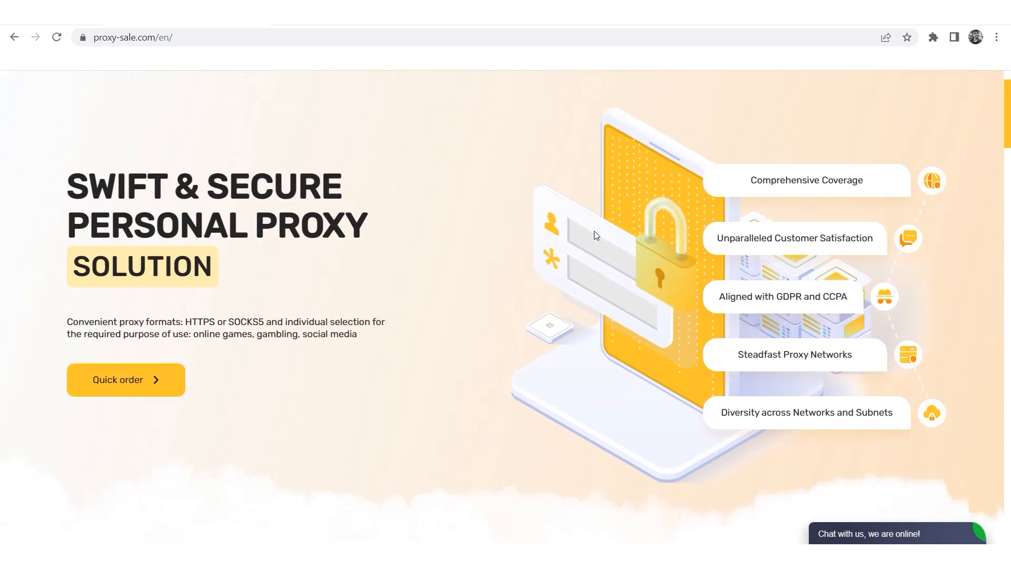
scroll("down", 3)
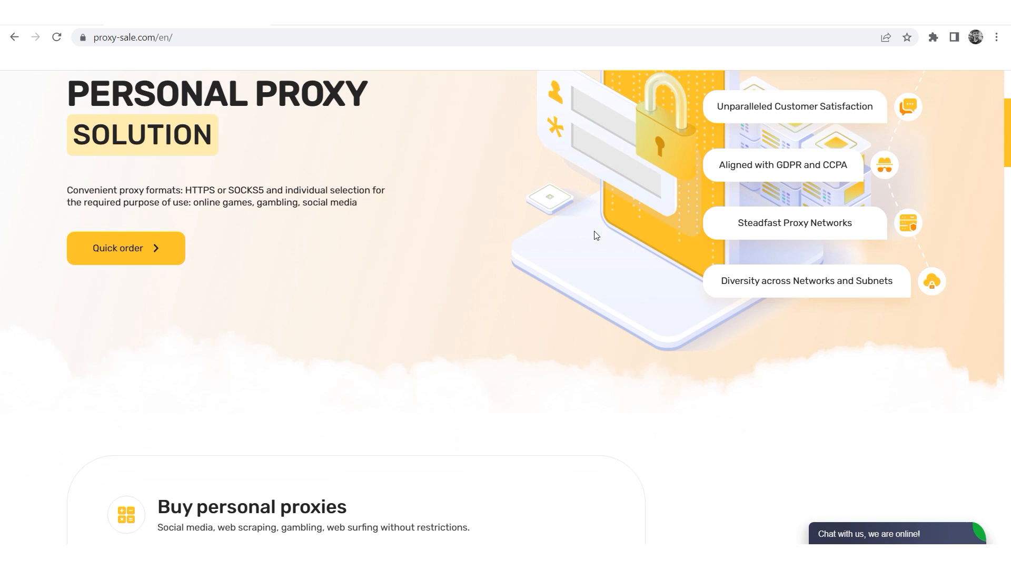
scroll("down", 3)
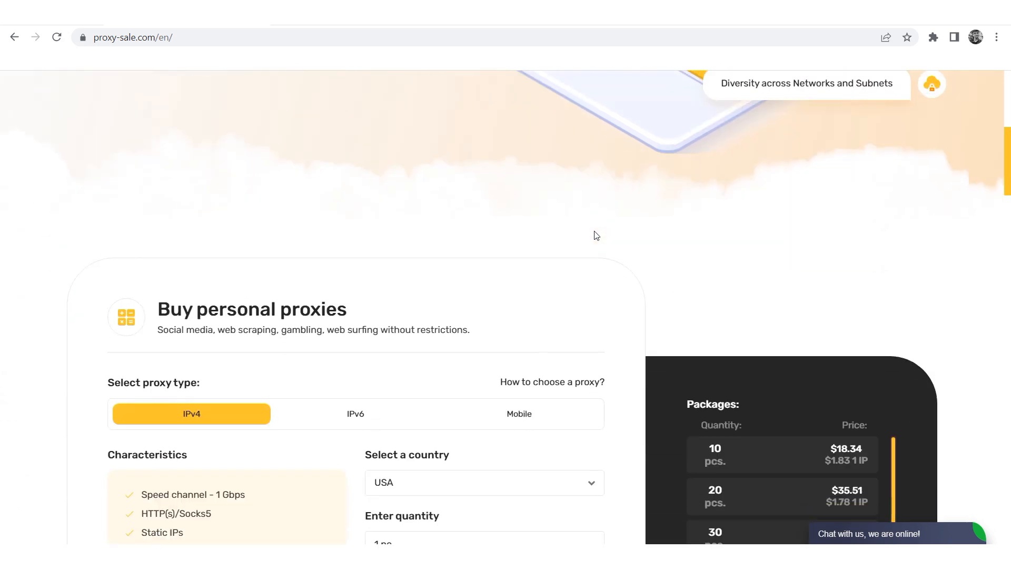
scroll("down", 3)
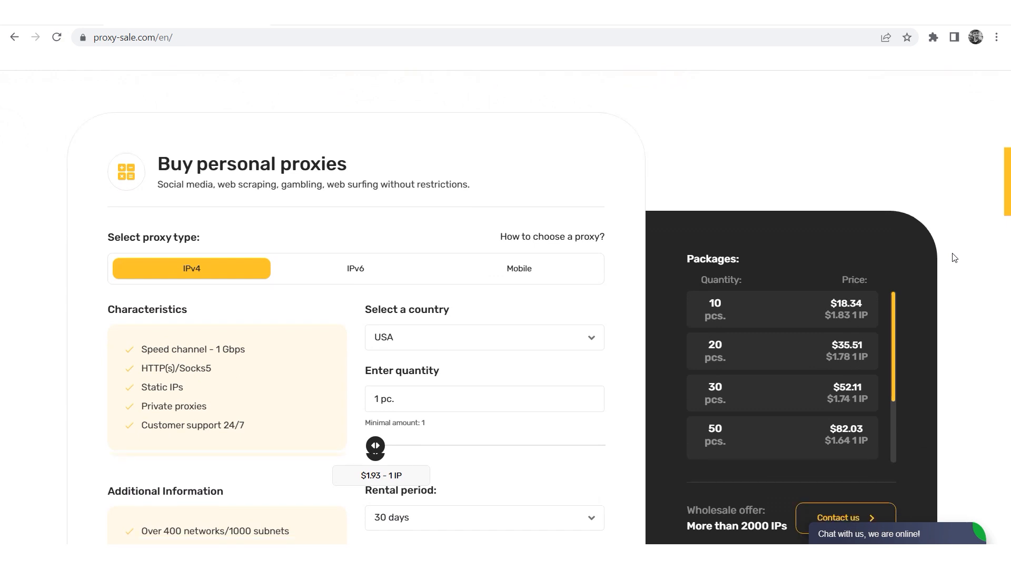
scroll("down", 3)
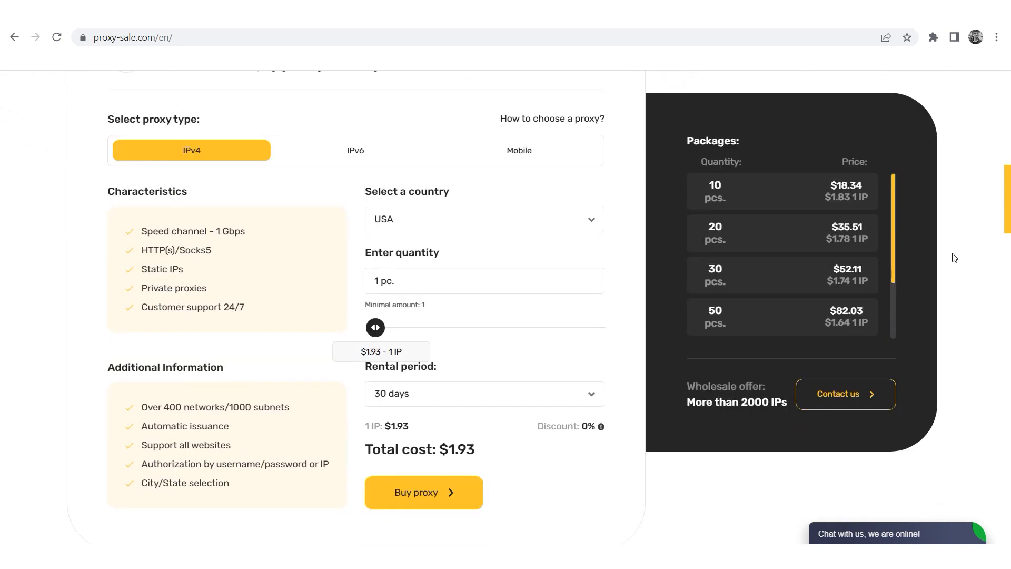
scroll("down", 3)
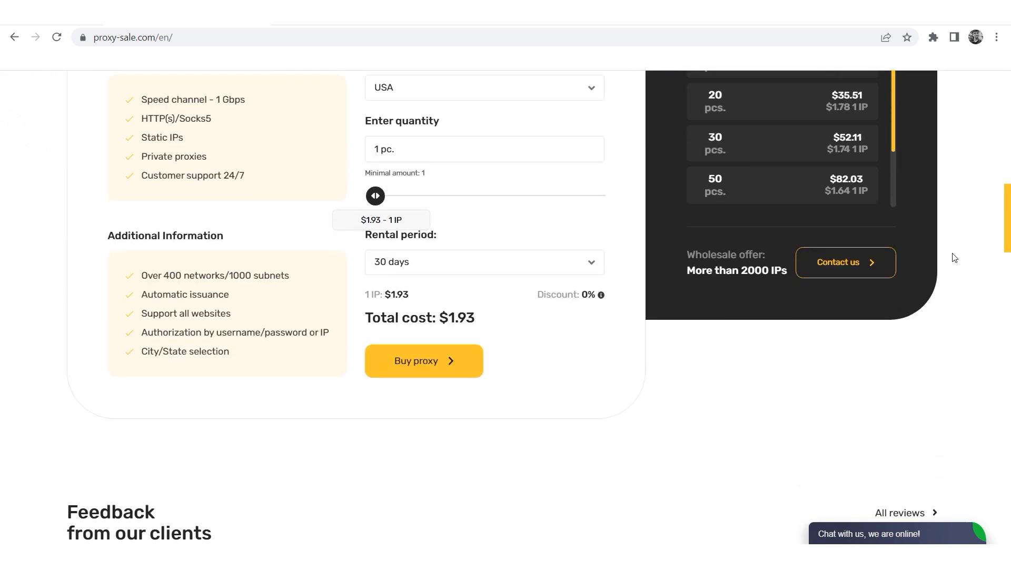
scroll("down", 3)
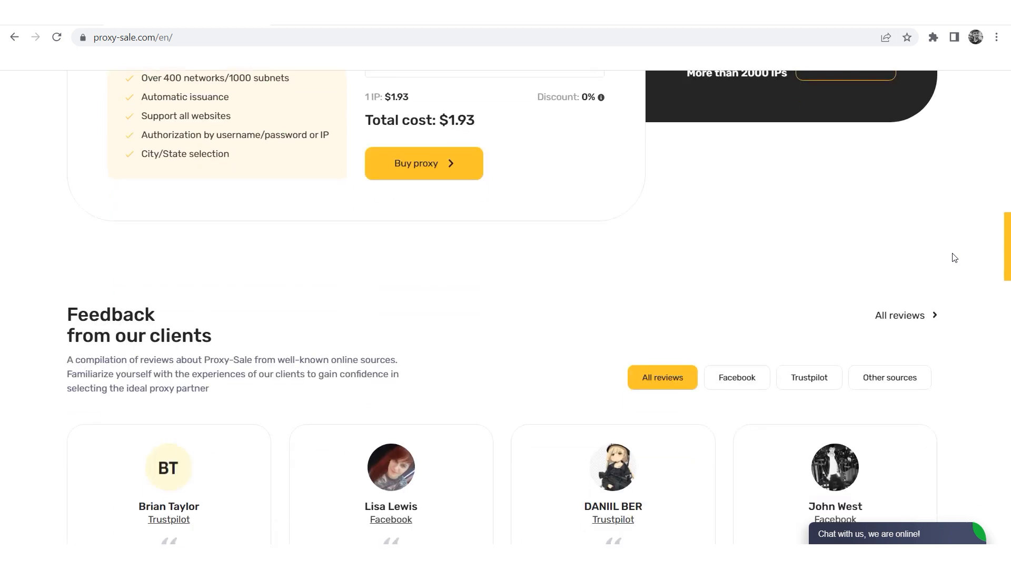